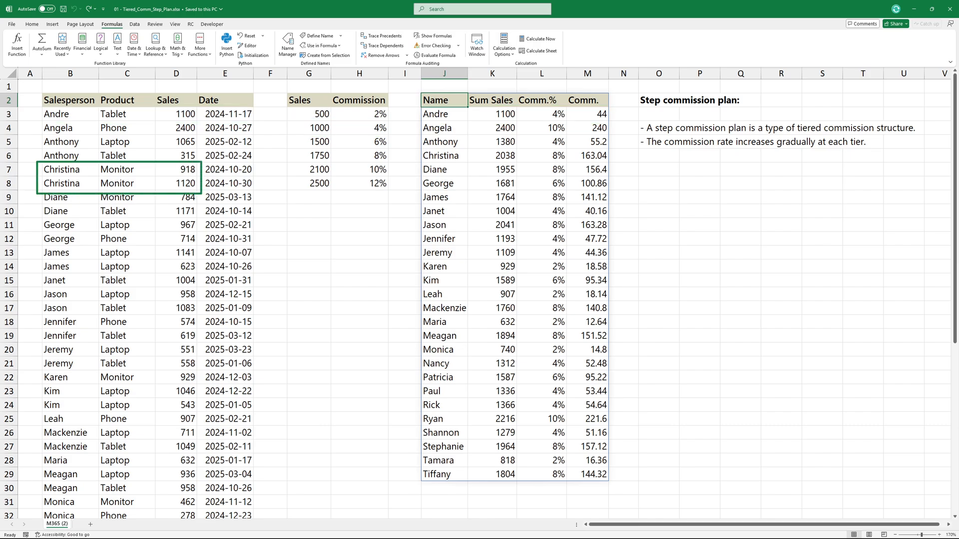
Select J2 and begin the COMMISSION_STEP formula over the sales data B3:E50
{"action": "left_click", "coordinate": [440, 156]}
{"action": "type", "text": "=COMMISSION_STEP(B3:E50"}
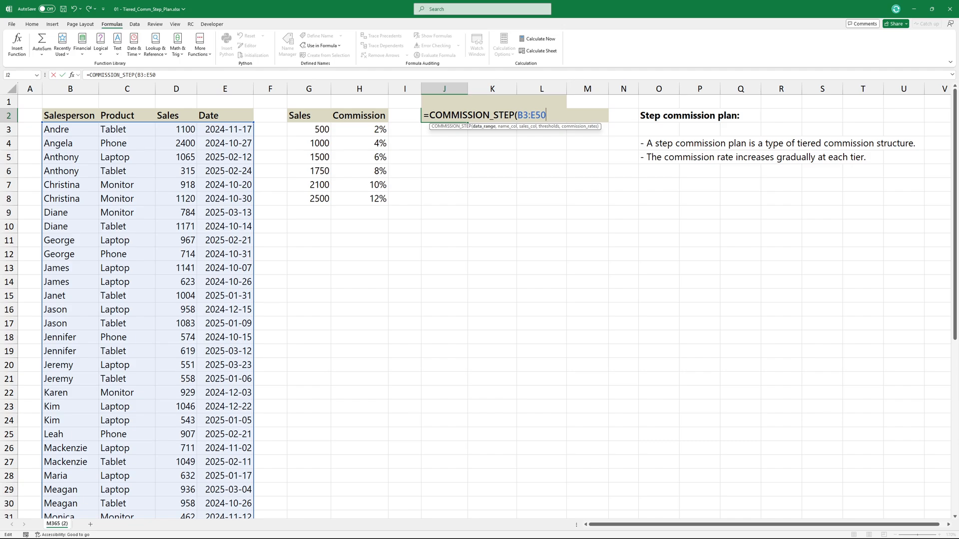
Extend the formula with name column 1, sales column 3 and thresholds G3:G8
{"action": "type", "text": ","}
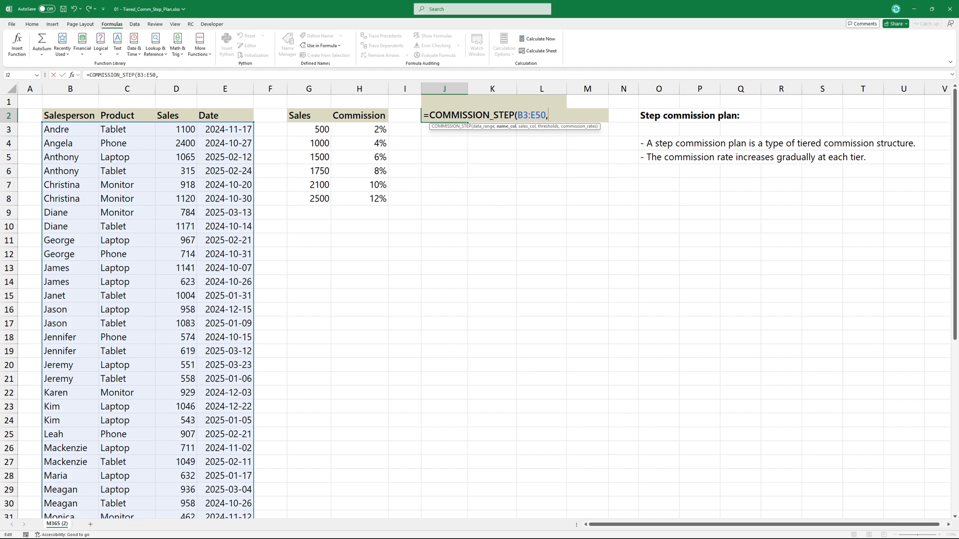
{"action": "type", "text": "1"}
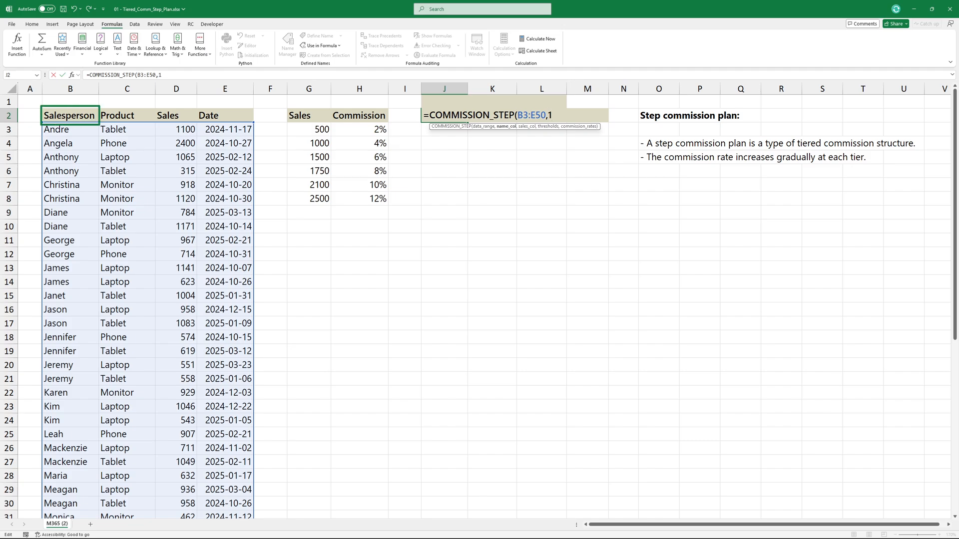
{"action": "type", "text": ","}
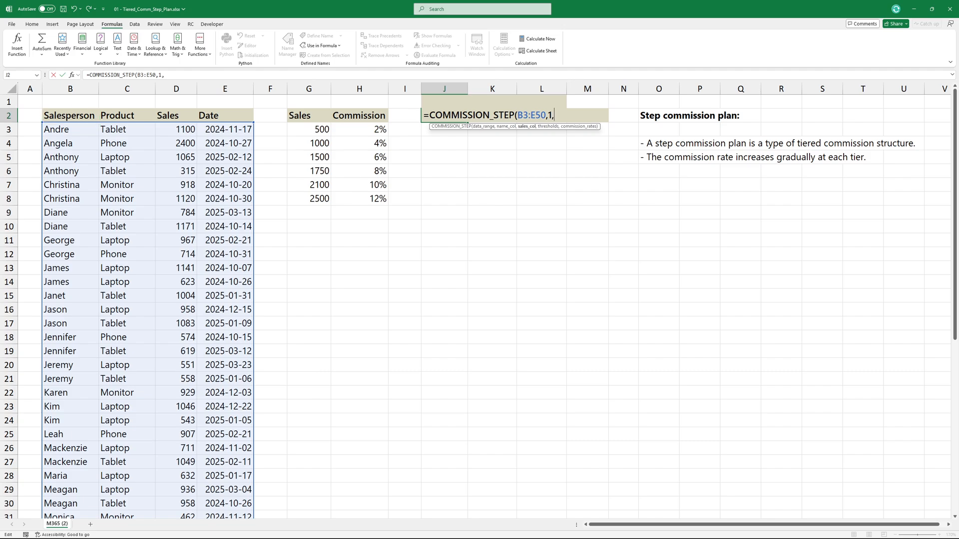
{"action": "left_click", "coordinate": [167, 115]}
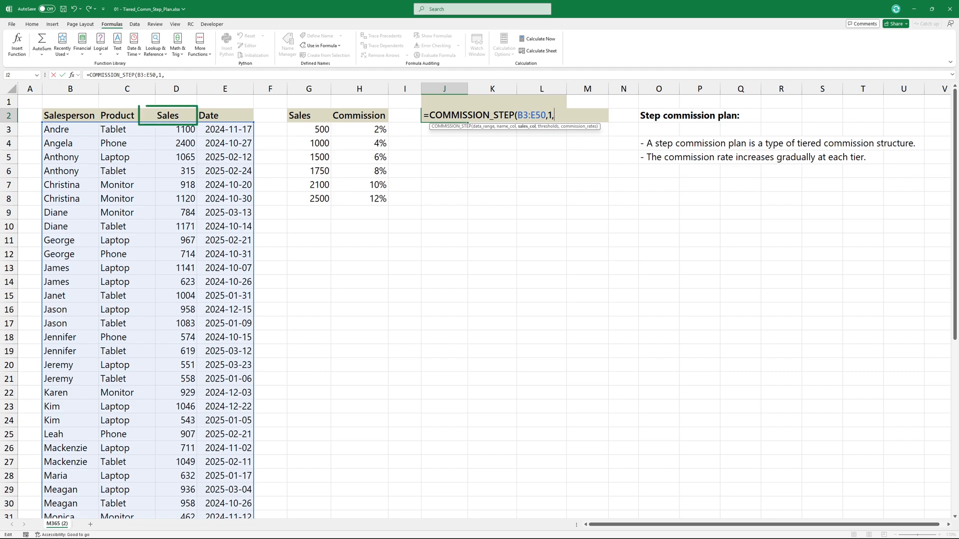
{"action": "type", "text": "3"}
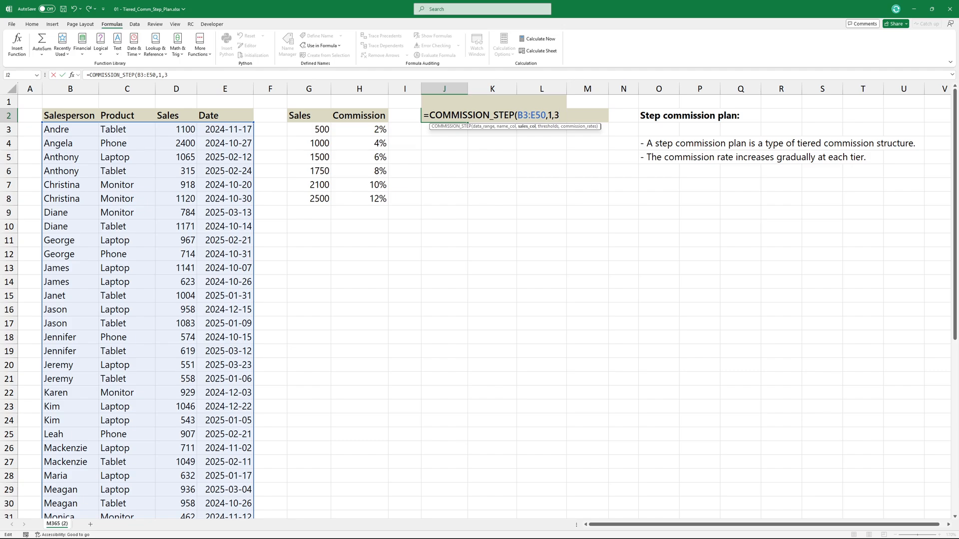
{"action": "type", "text": ",G3:G8"}
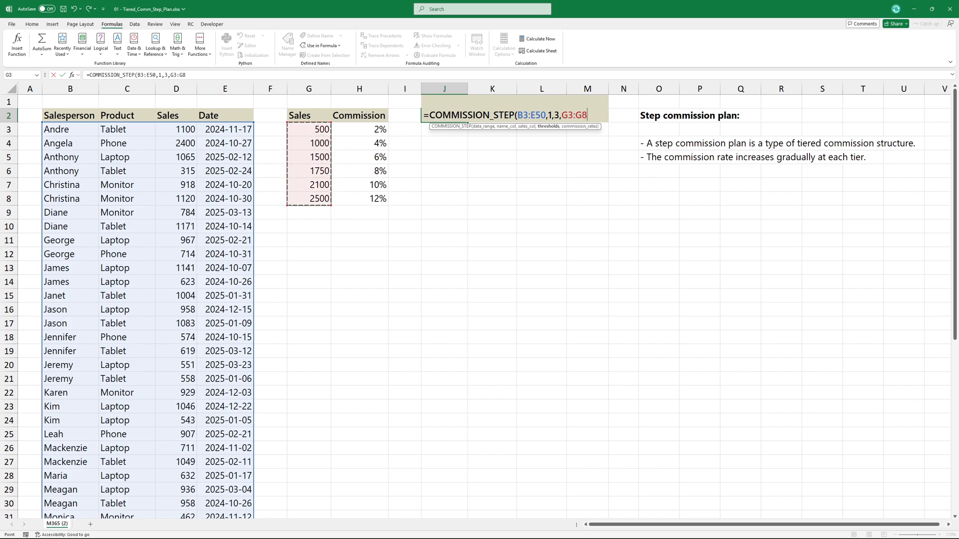
{"action": "left_click_drag", "start_coordinate": [359, 128], "coordinate": [358, 198]}
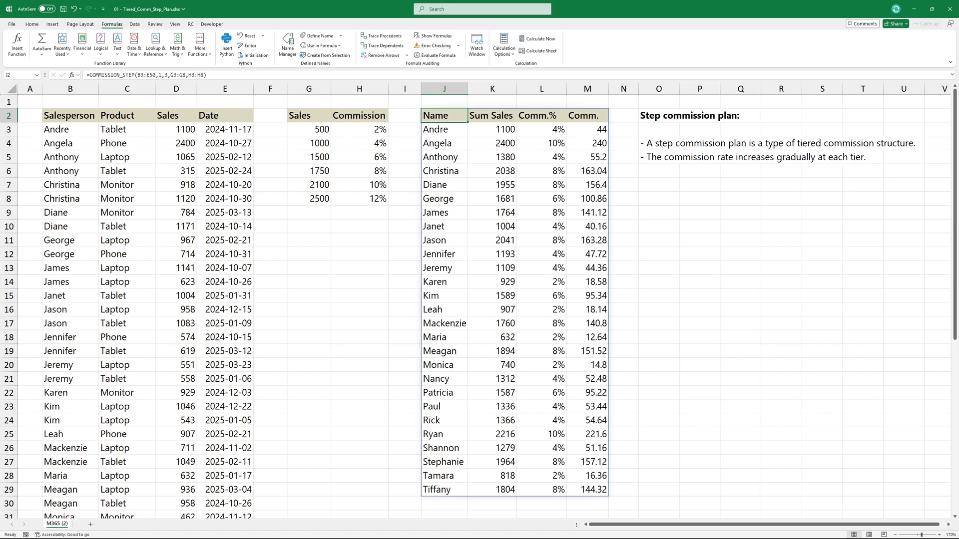
Finish the formula with rates H3:H8, spill the table, and select a sales cell to test
{"action": "left_click", "coordinate": [175, 129]}
{"action": "type", "text": "2800"}
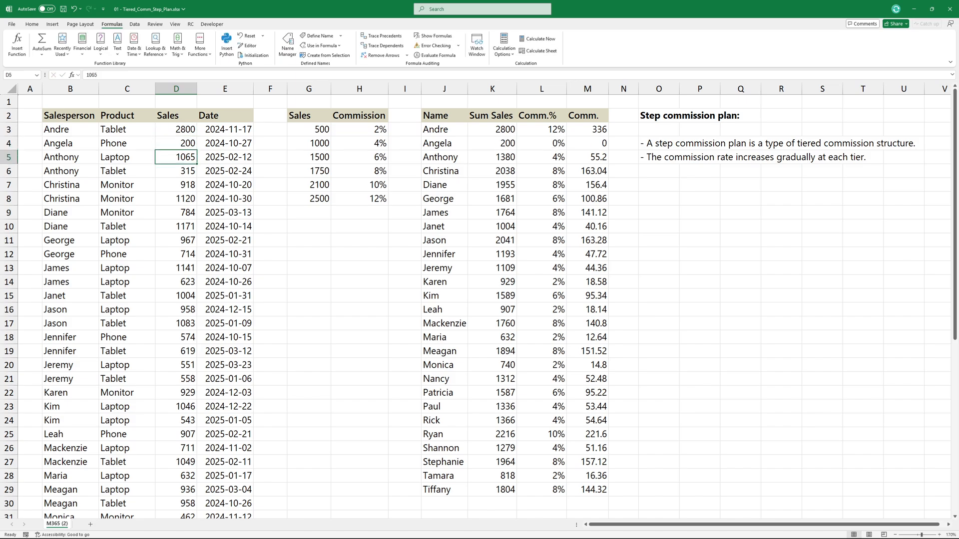
Set Andre's sale to 2800 and Angela's to 200, giving Andre 12% (336) and Angela 0%
{"action": "left_click", "coordinate": [176, 142]}
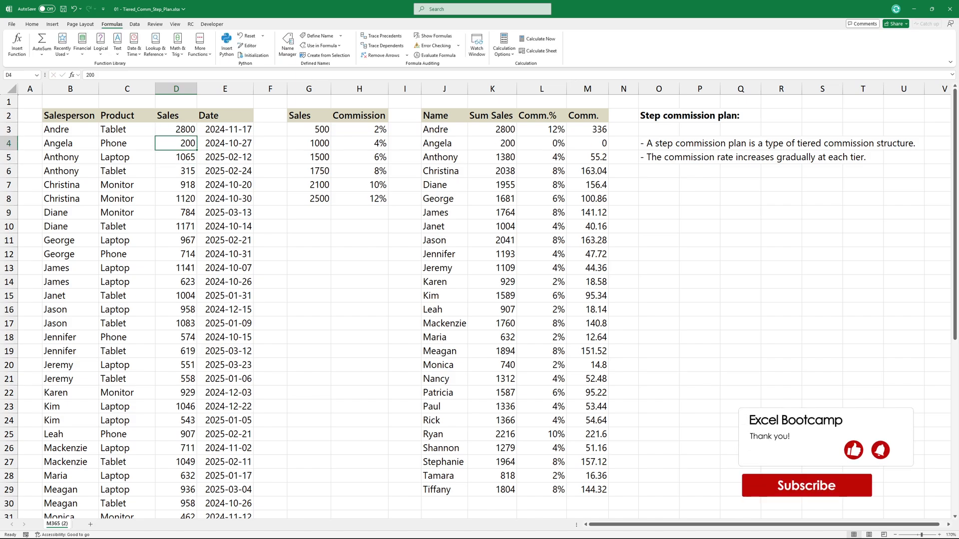